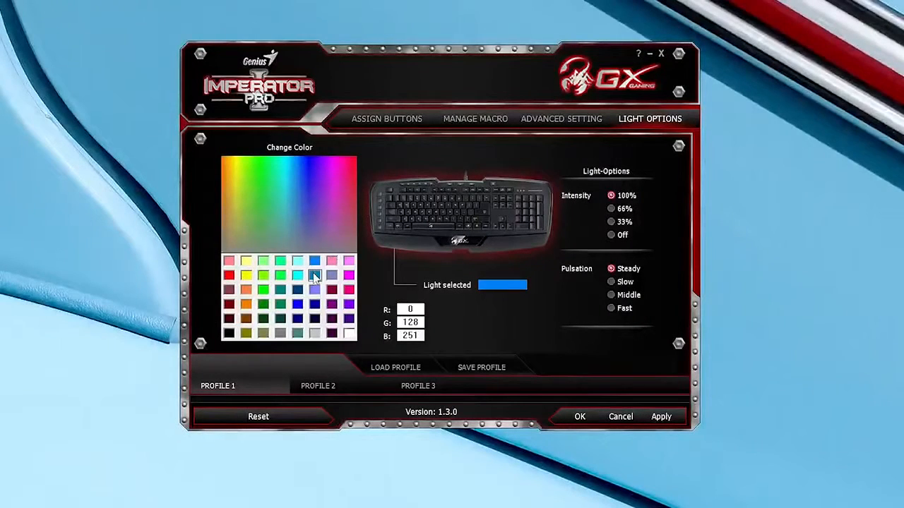
Try blue and violet swatches, then pick pink (R 241, G 13, B 152) from the spectrum as the backlight colour
{"action": "left_click", "coordinate": [314, 289]}
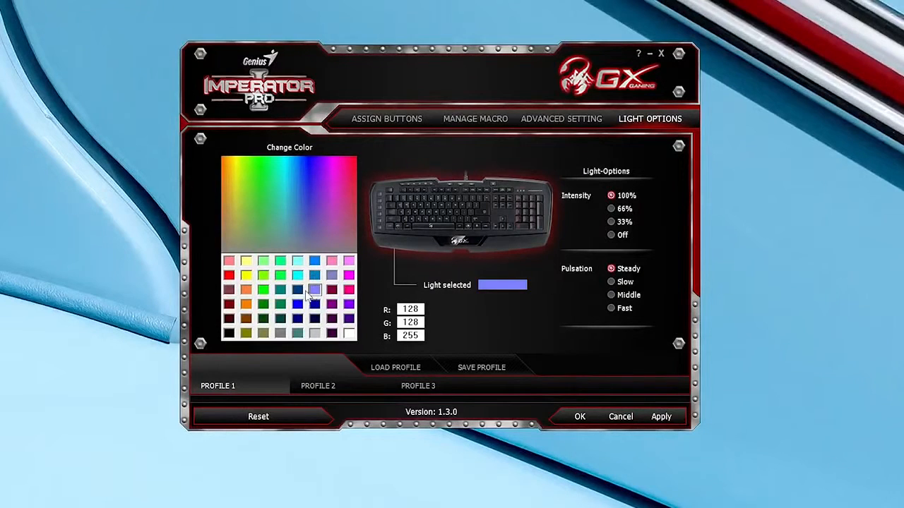
{"action": "left_click", "coordinate": [314, 304]}
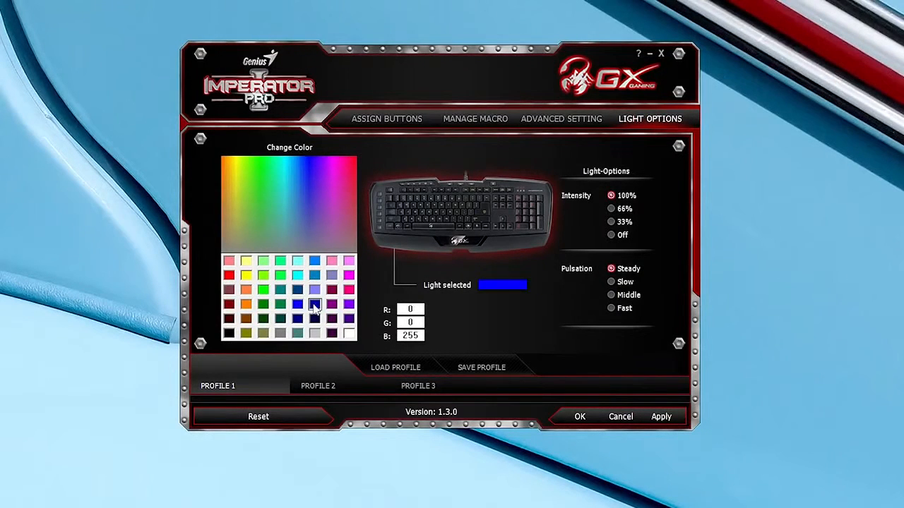
{"action": "left_click", "coordinate": [247, 190]}
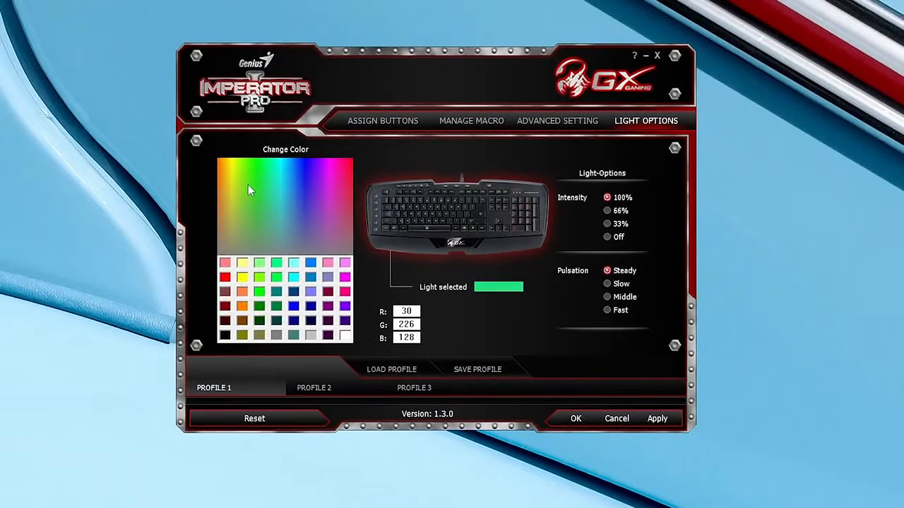
{"action": "left_click", "coordinate": [346, 189]}
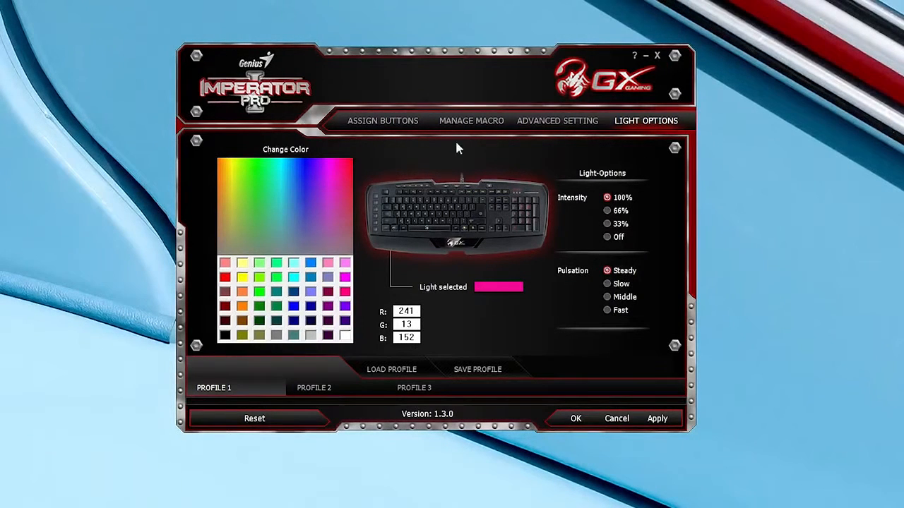
In Advanced Setting, tick Winkey Lock for the Profile 2 row
{"action": "left_click", "coordinate": [557, 120]}
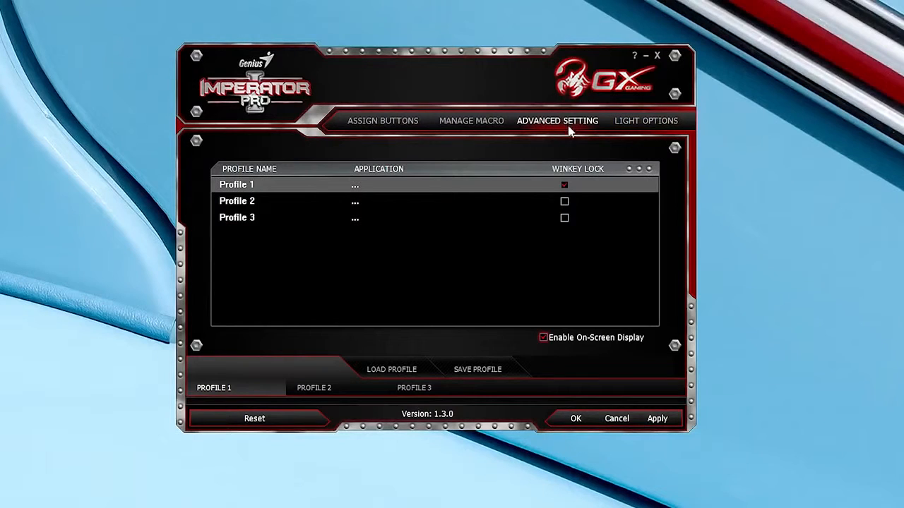
{"action": "left_click", "coordinate": [565, 200]}
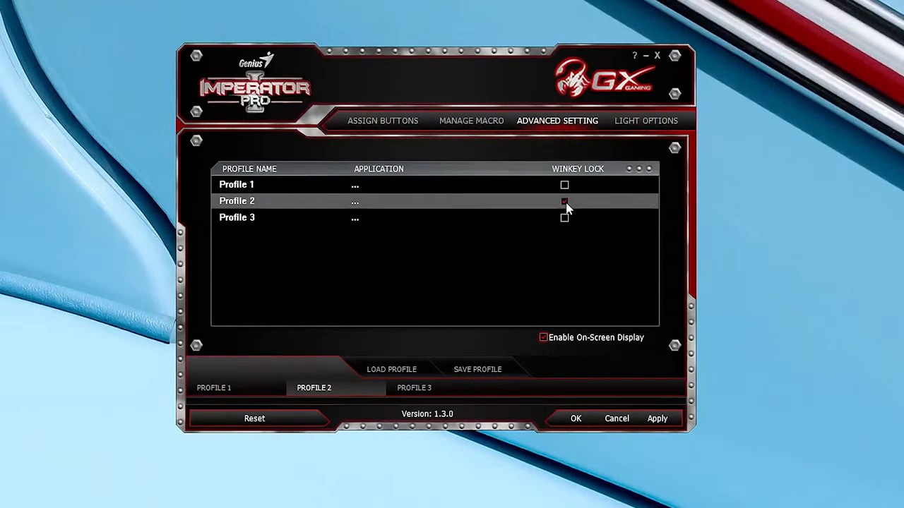
In Assign Buttons, set Profile 2's G1 key to a macro chosen from the saved macro list
{"action": "left_click", "coordinate": [383, 122]}
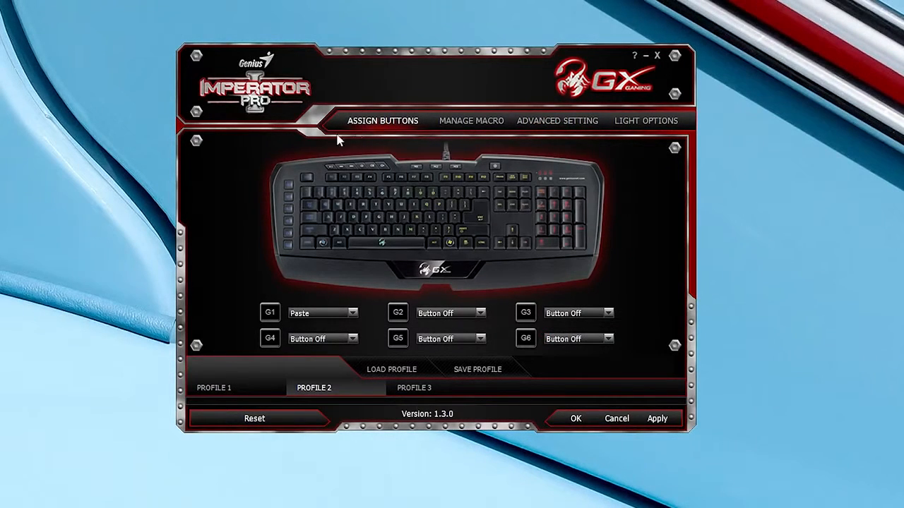
{"action": "mouse_move", "coordinate": [285, 246]}
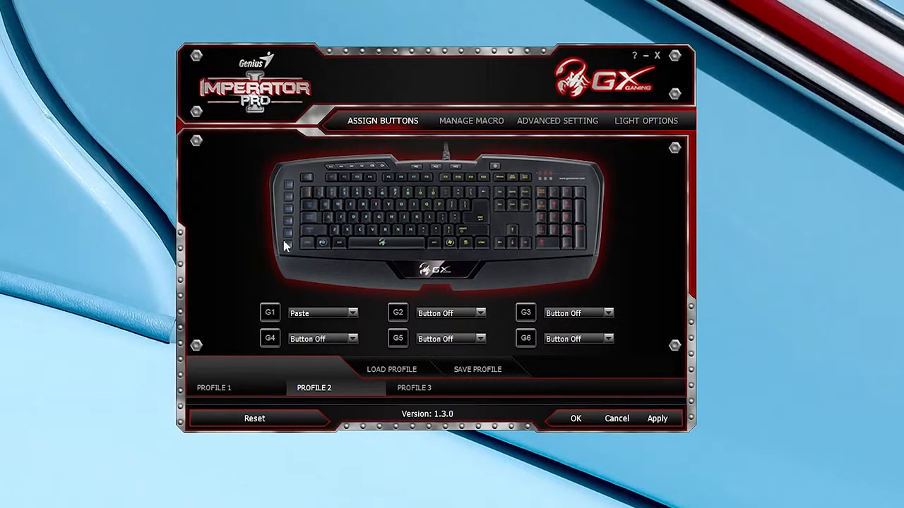
{"action": "left_click", "coordinate": [353, 313]}
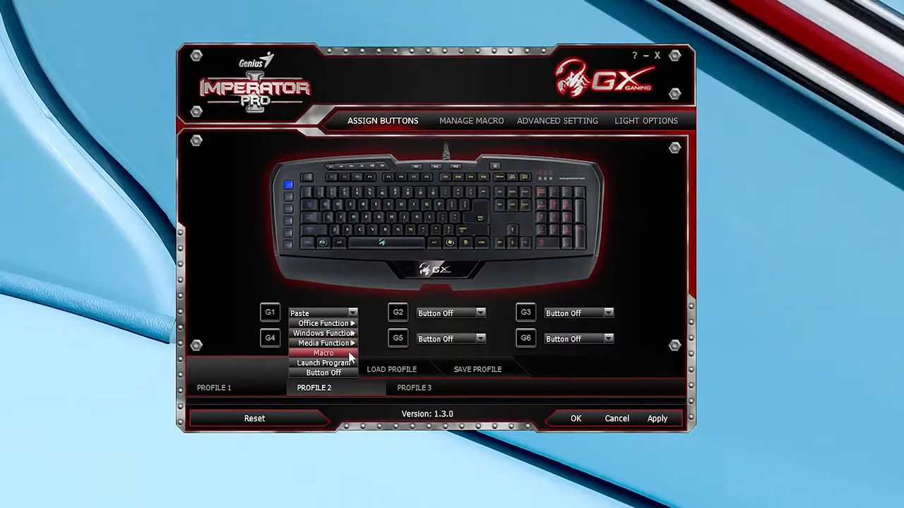
{"action": "left_click", "coordinate": [322, 353]}
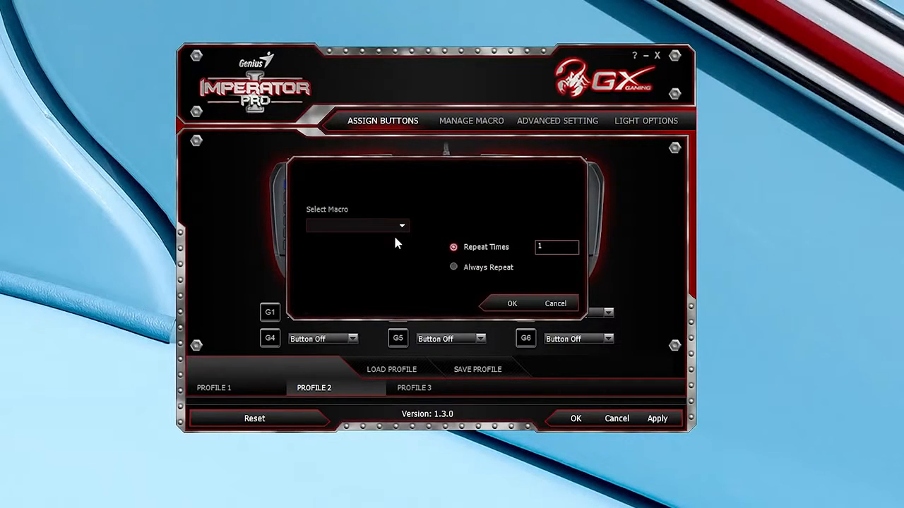
{"action": "left_click", "coordinate": [403, 226]}
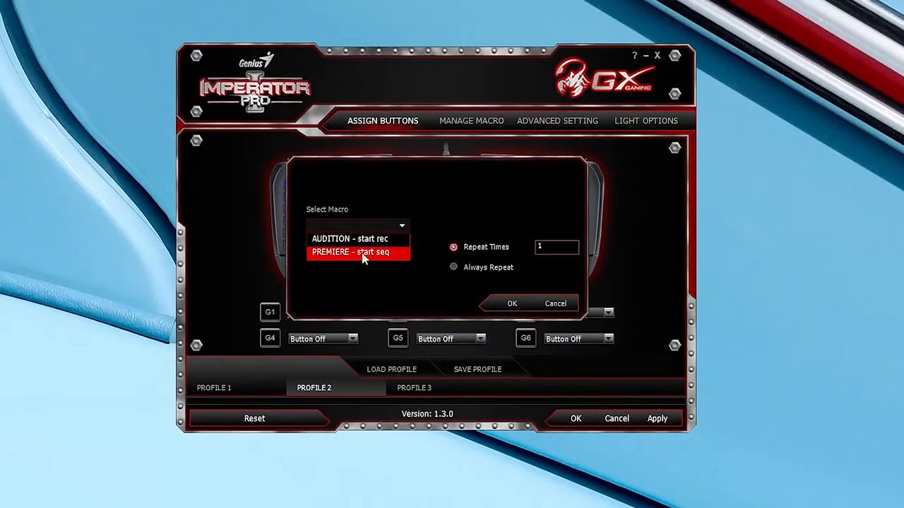
{"action": "left_click", "coordinate": [349, 237]}
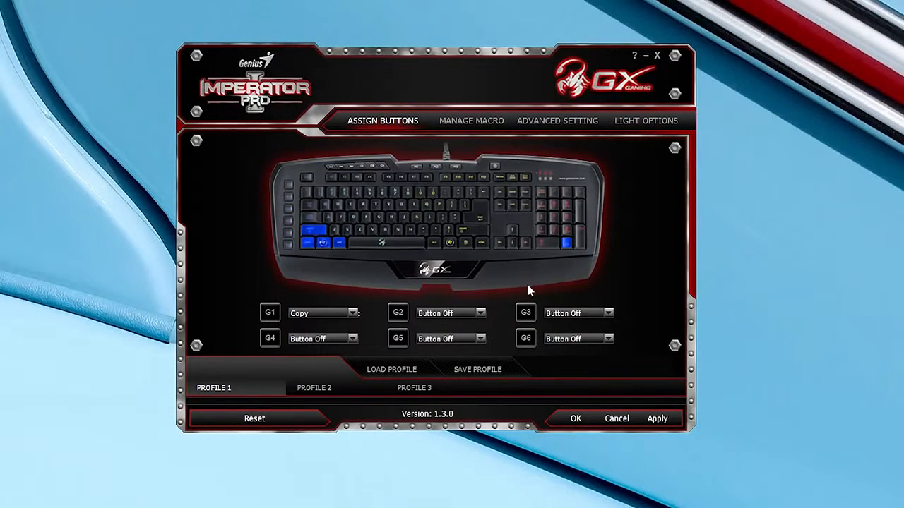
Swap a bottom-row key to Shift via the Swap Key dialog and confirm
{"action": "left_click", "coordinate": [314, 387]}
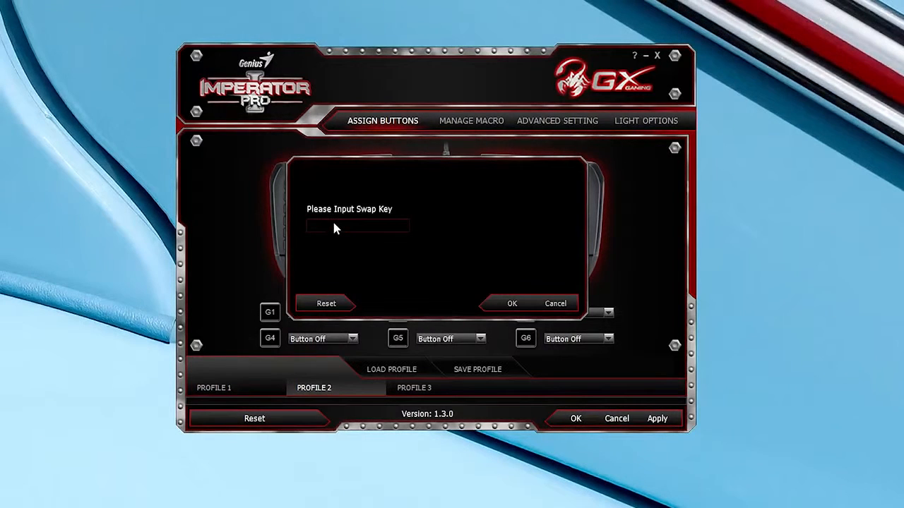
{"action": "key", "text": "shift"}
{"action": "type", "text": "Q"}
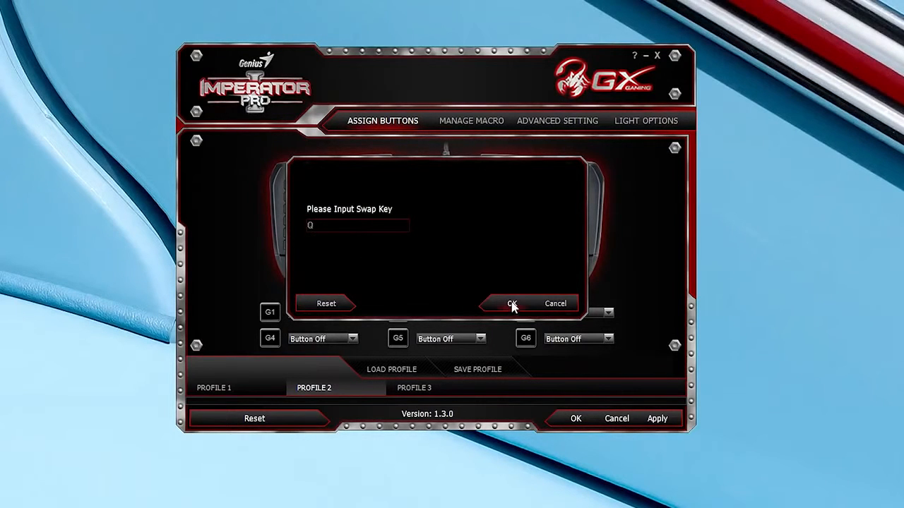
{"action": "left_click", "coordinate": [511, 304]}
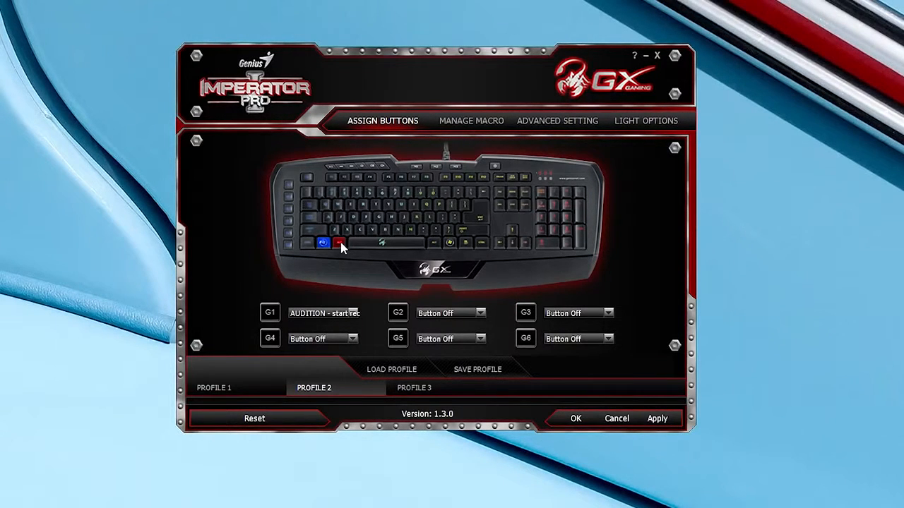
Make a key instantly shift to Profile 2 with a chosen modifier button and confirm
{"action": "left_click", "coordinate": [339, 243]}
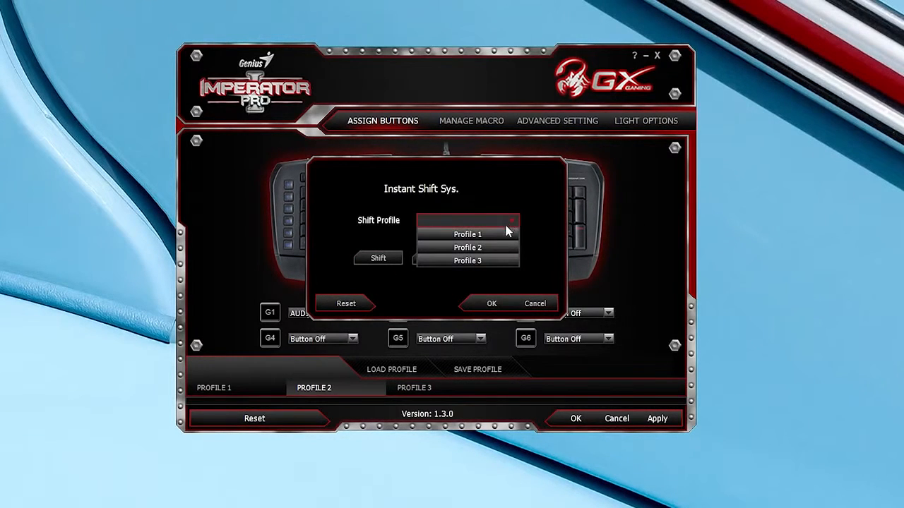
{"action": "mouse_move", "coordinate": [468, 261]}
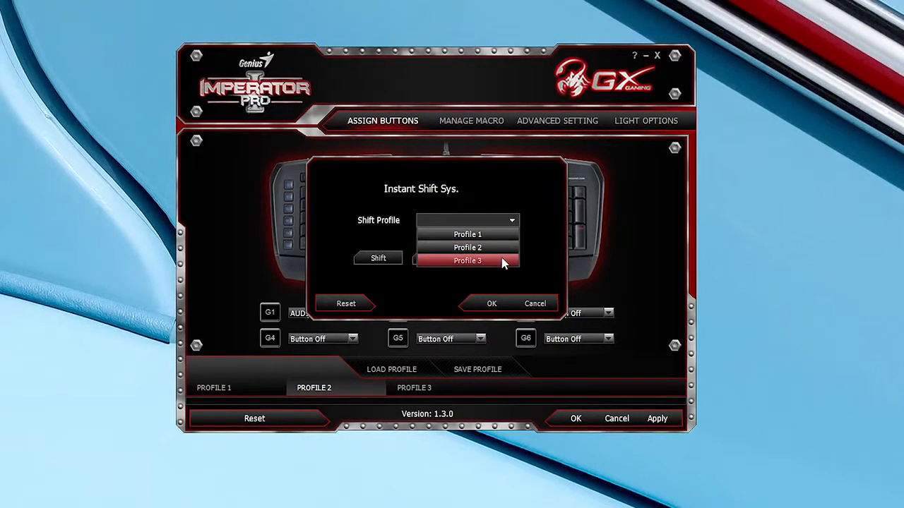
{"action": "left_click", "coordinate": [468, 247]}
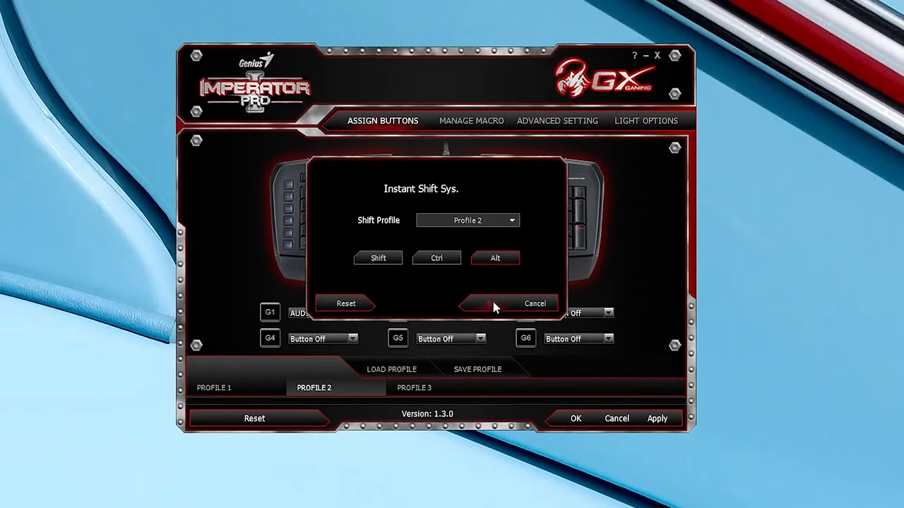
{"action": "left_click", "coordinate": [534, 302]}
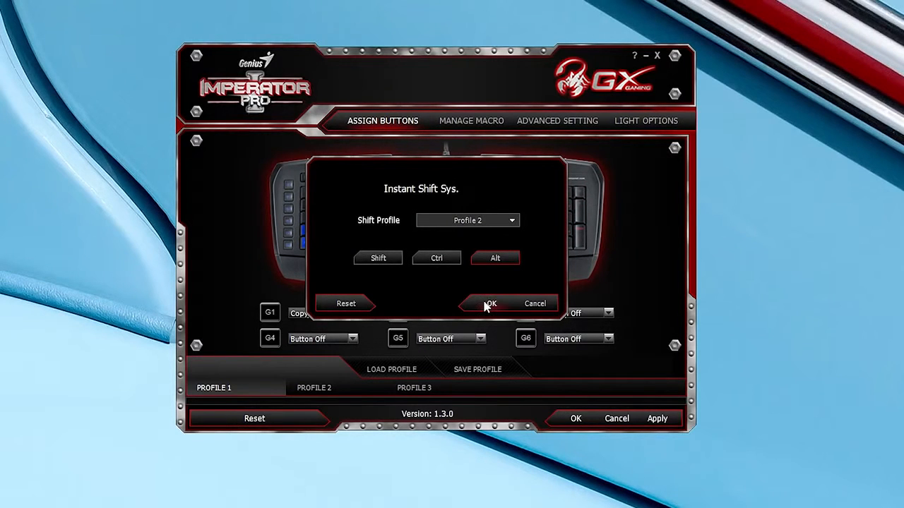
{"action": "left_click", "coordinate": [491, 304]}
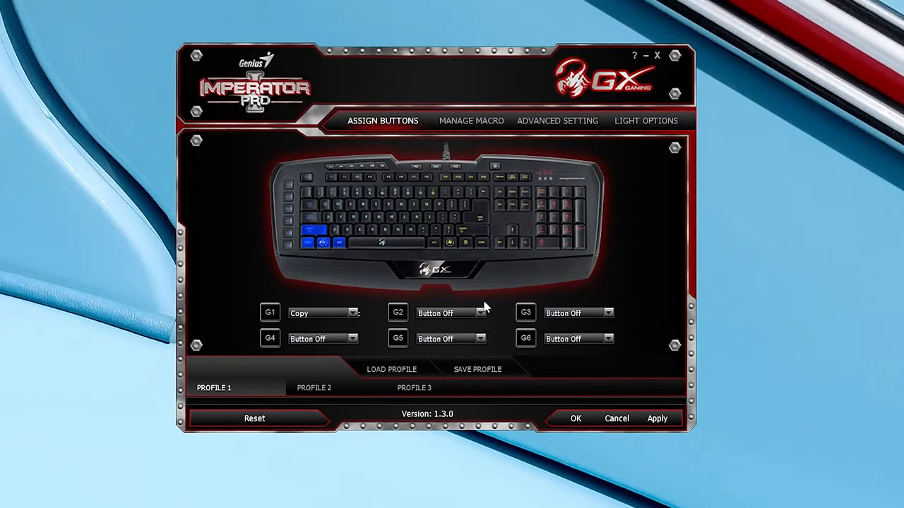
{"action": "mouse_move", "coordinate": [492, 306]}
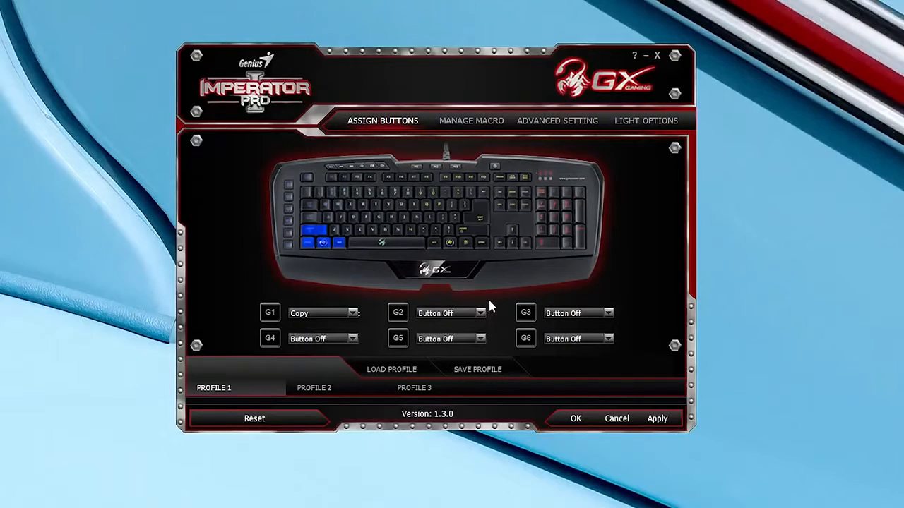